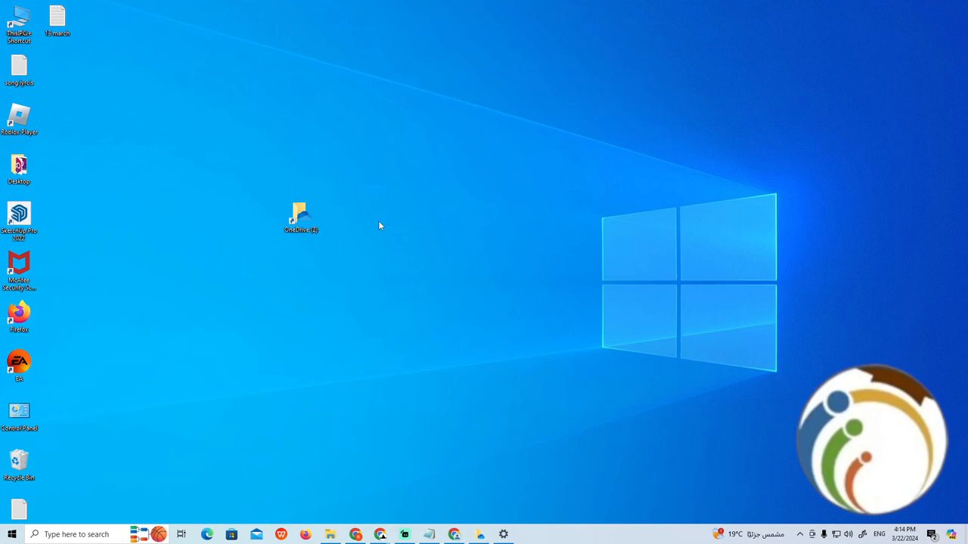
mouse_move(788, 521)
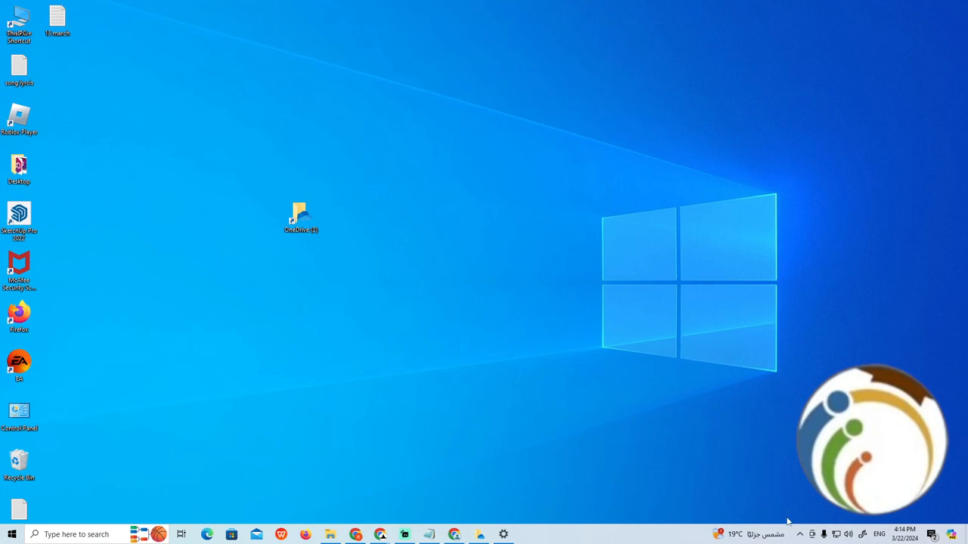
- Reveal the hidden system tray icons from the taskbar notification area
click(798, 534)
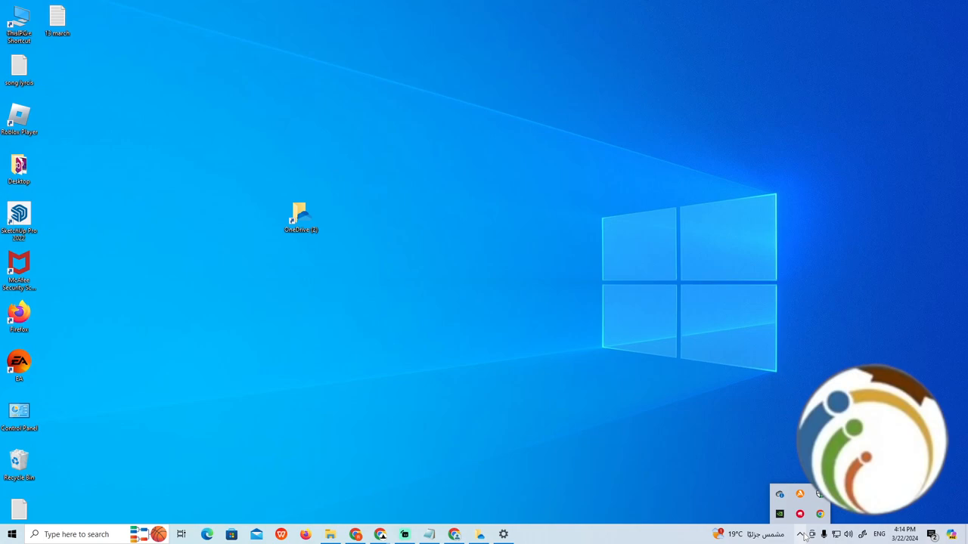
- Show the OneDrive status panel from its cloud tray icon
click(780, 494)
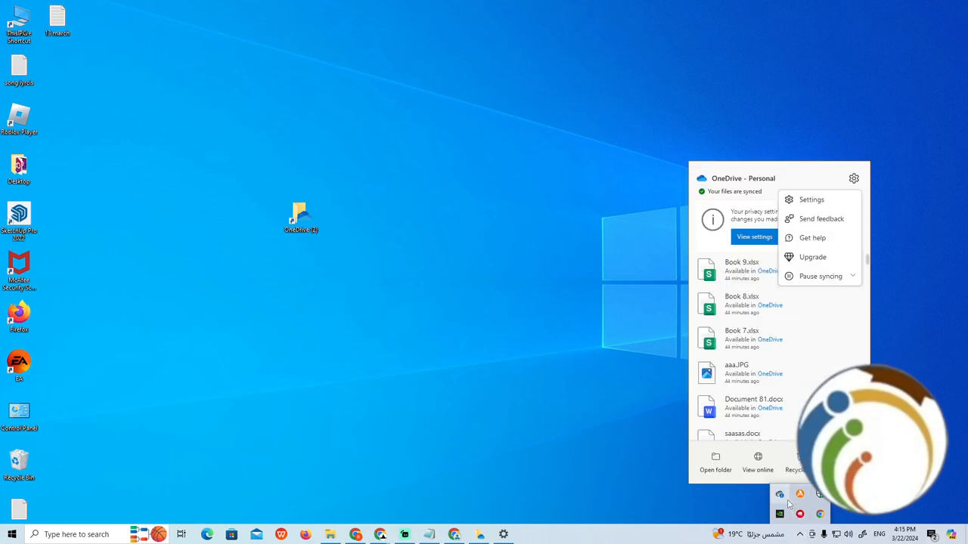
mouse_move(790, 498)
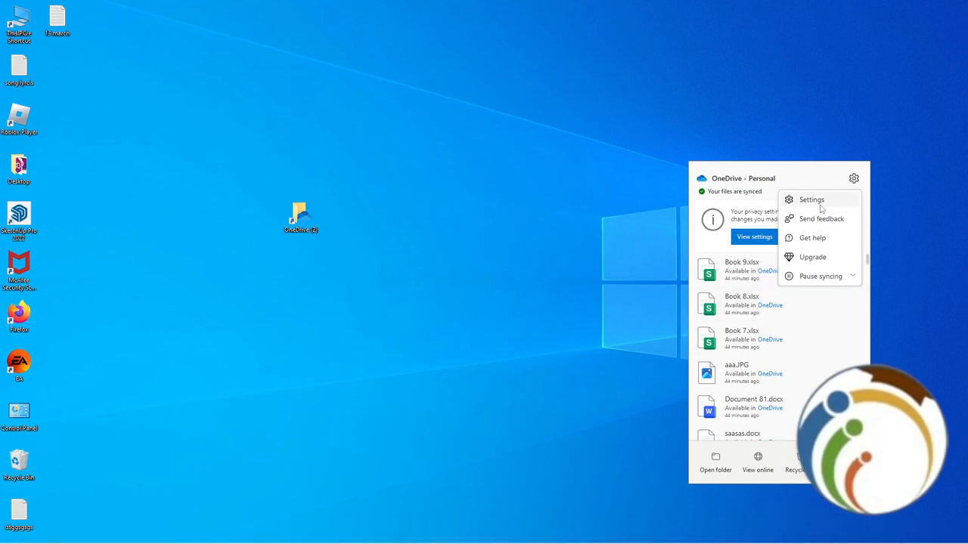
- Reach the Account page of the OneDrive settings window
click(811, 199)
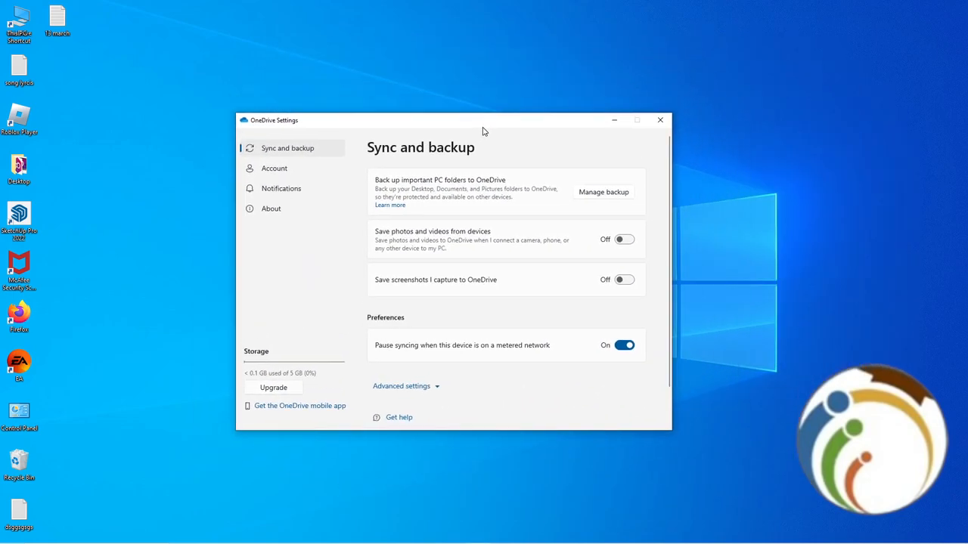
mouse_move(491, 139)
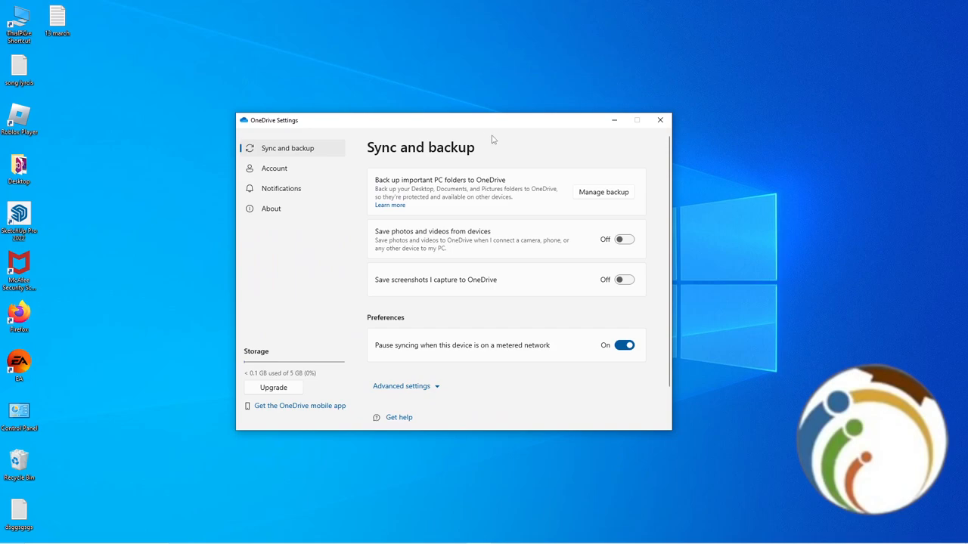
mouse_move(293, 168)
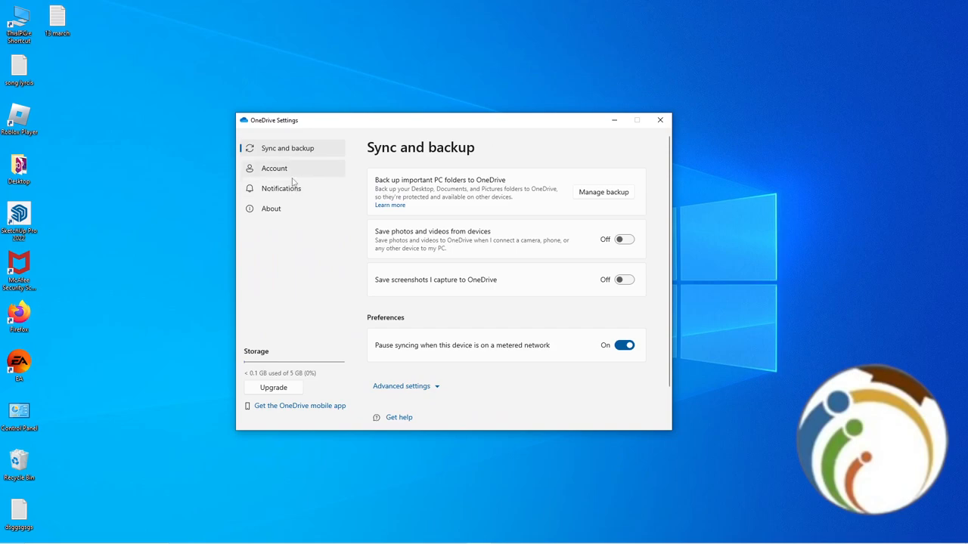
click(273, 168)
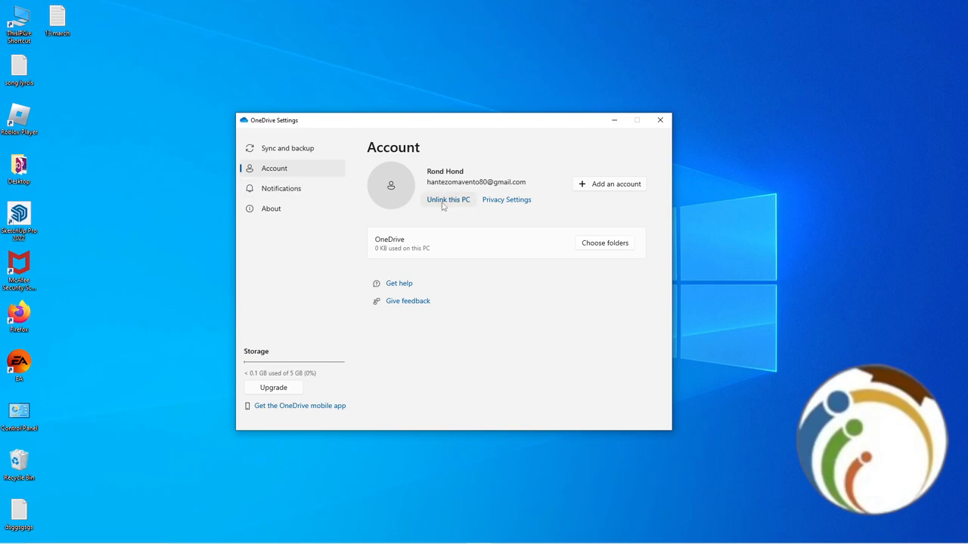
- Unlink this PC from the OneDrive account and confirm the unlink
click(448, 200)
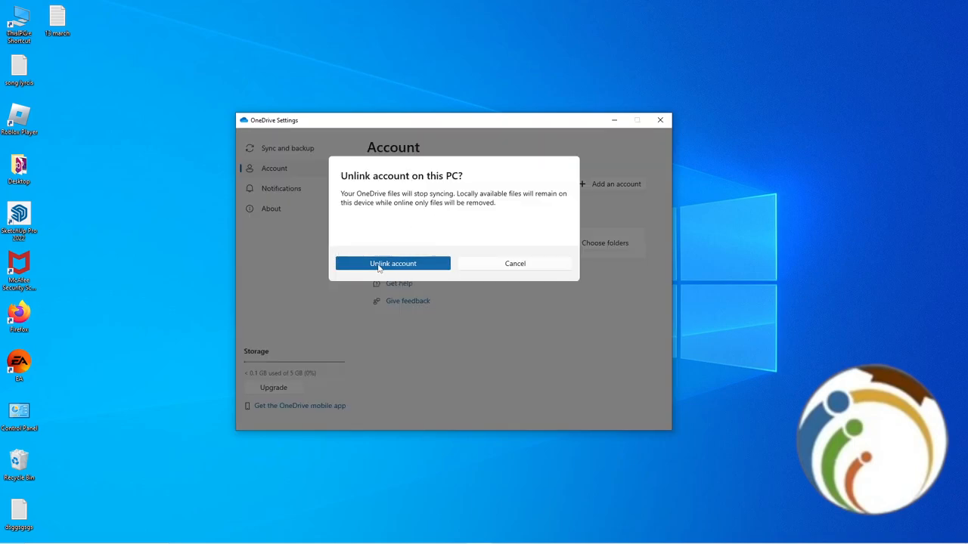
mouse_move(411, 263)
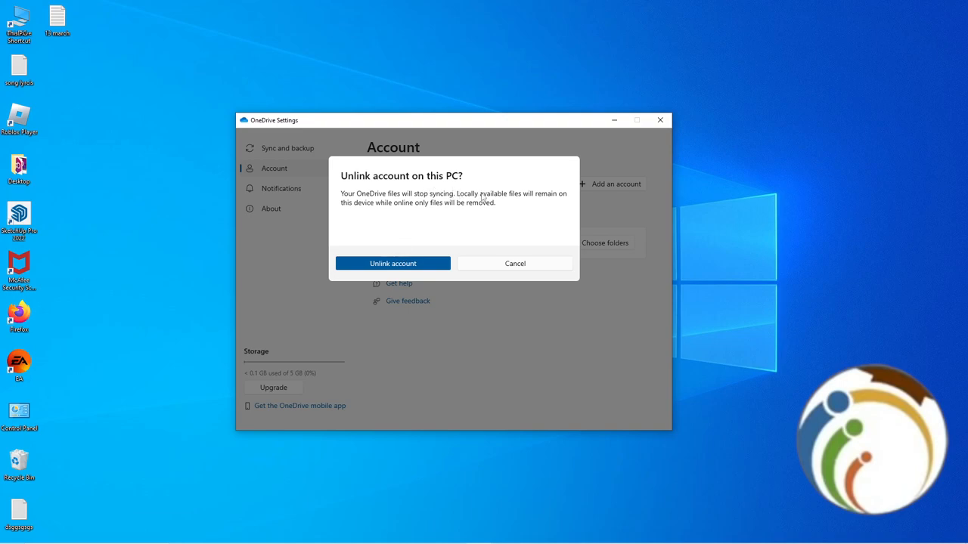
mouse_move(378, 211)
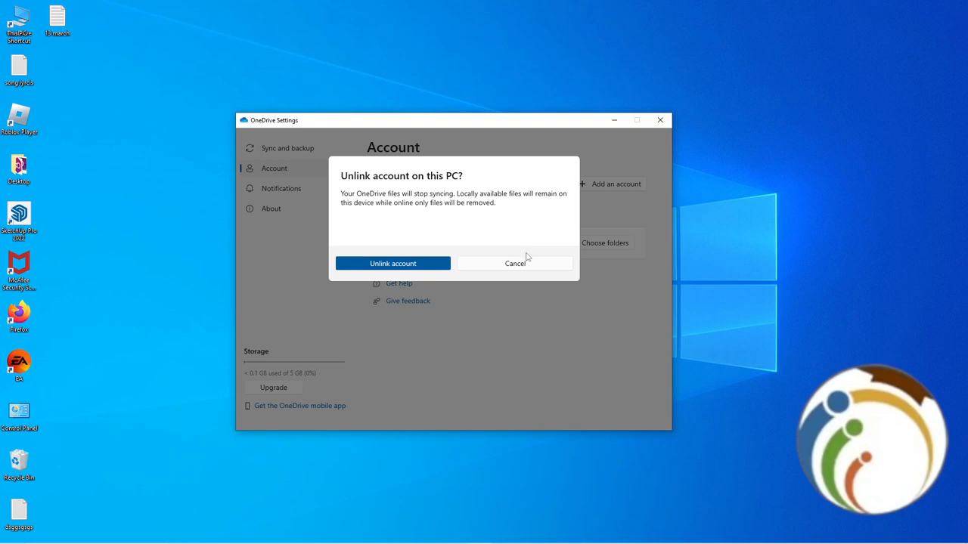
mouse_move(393, 263)
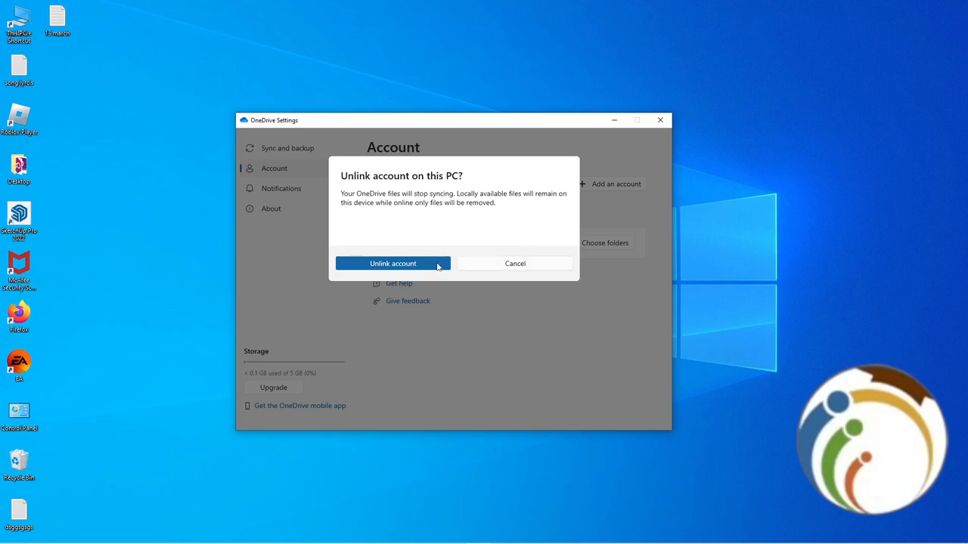
click(393, 263)
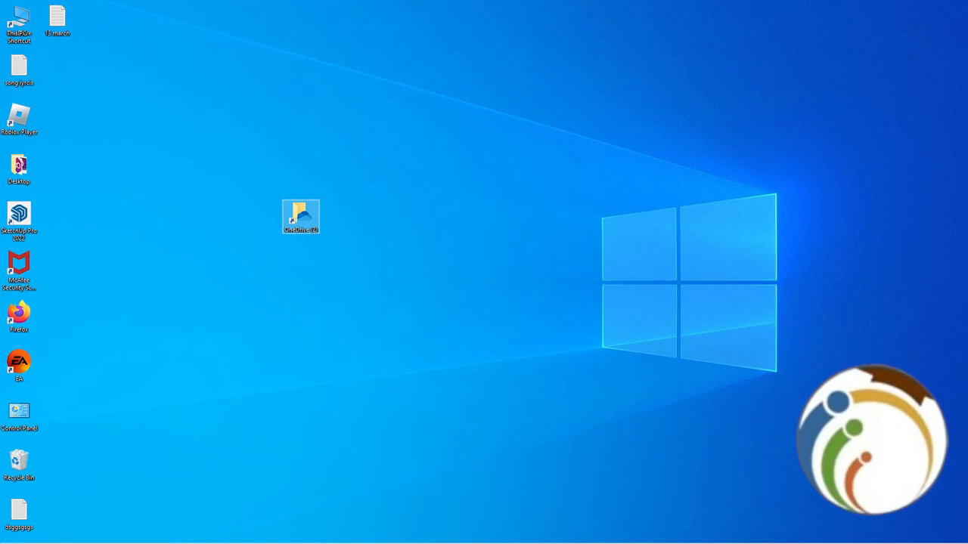
- Search the Start menu for 'settings' to find the Settings app
click(12, 536)
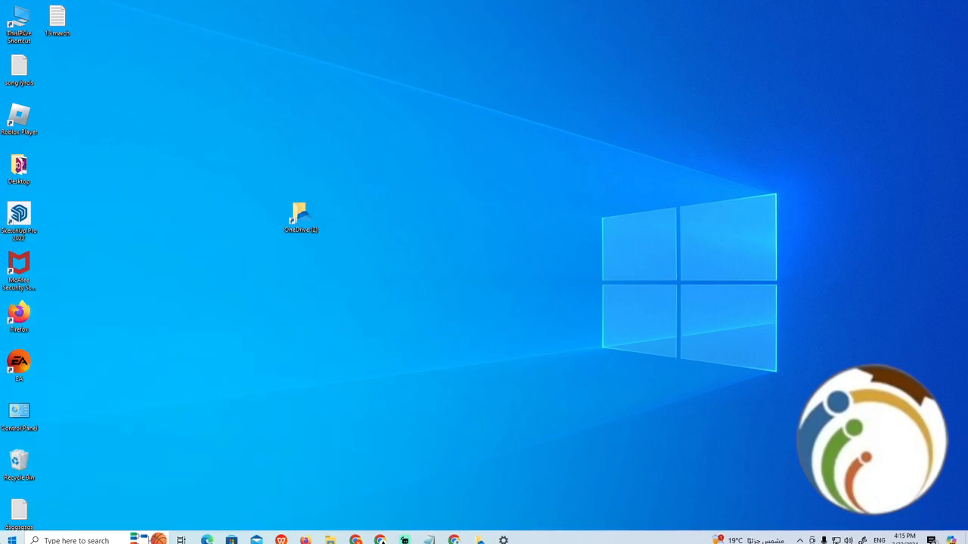
click(12, 540)
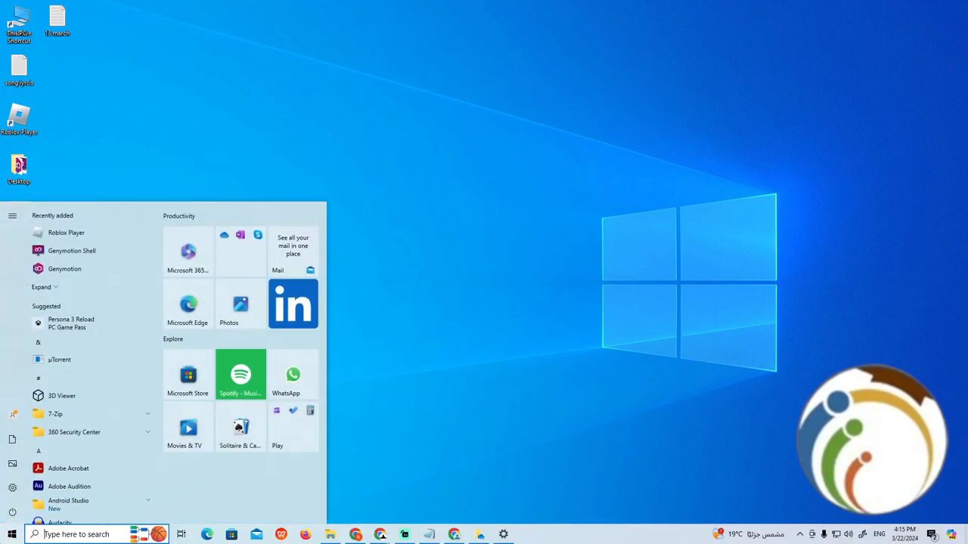
text(settings)
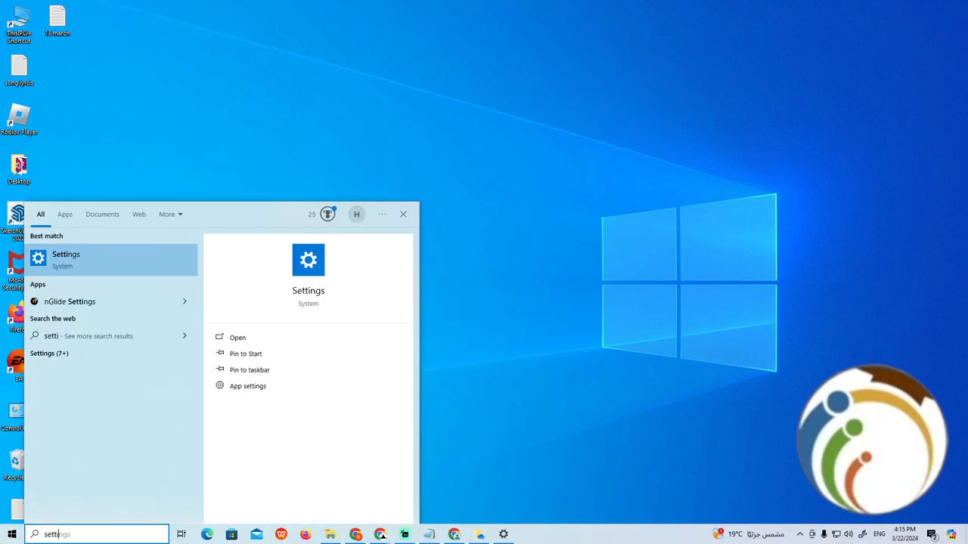
- Launch Settings and go to its Apps & features page
click(66, 254)
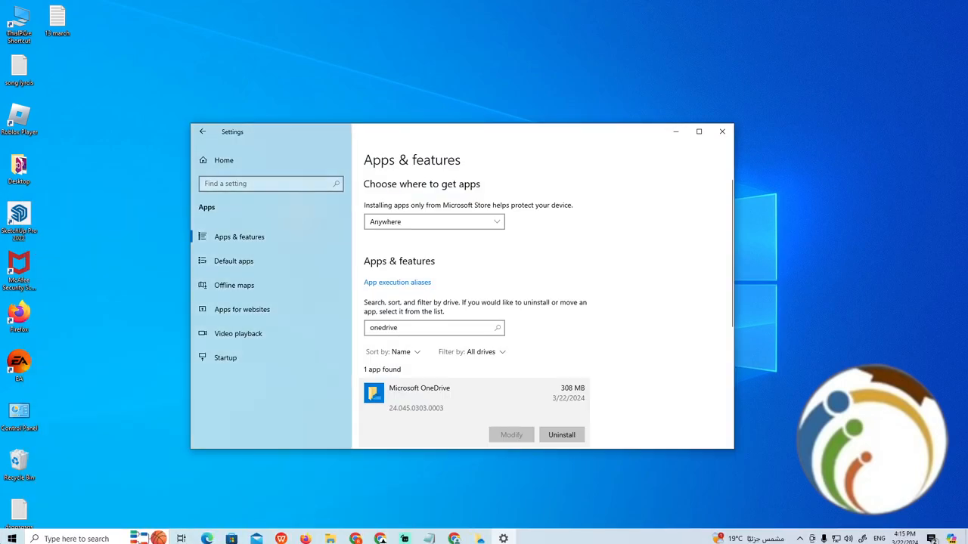
mouse_move(233, 154)
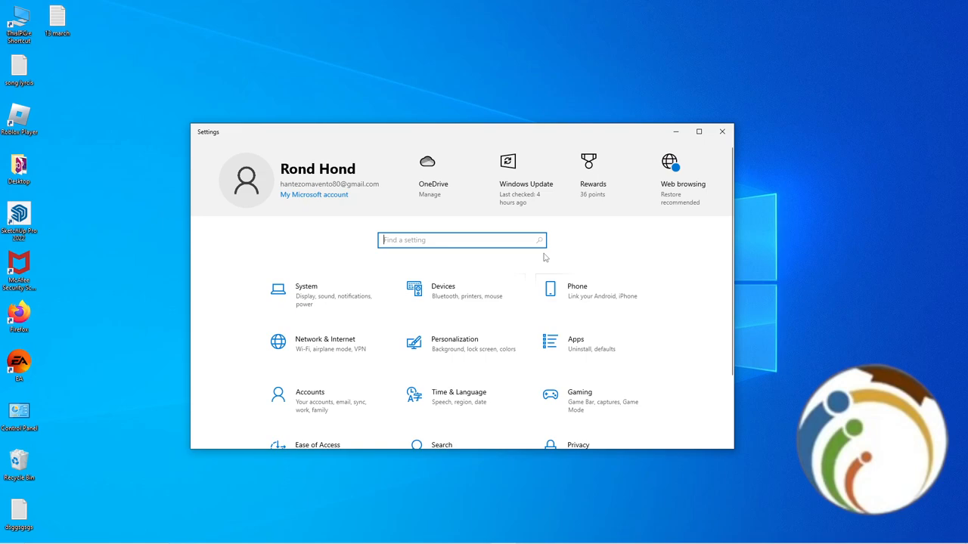
mouse_move(546, 255)
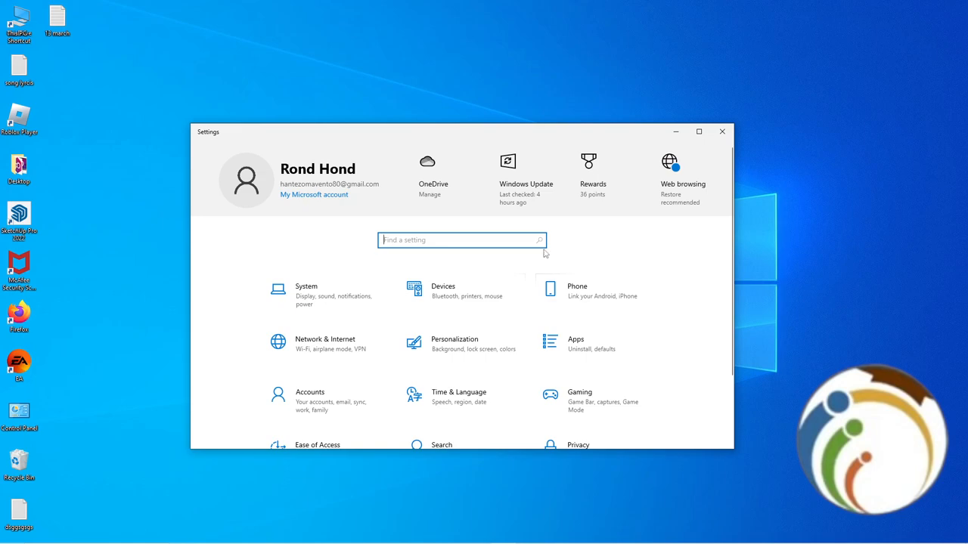
click(574, 343)
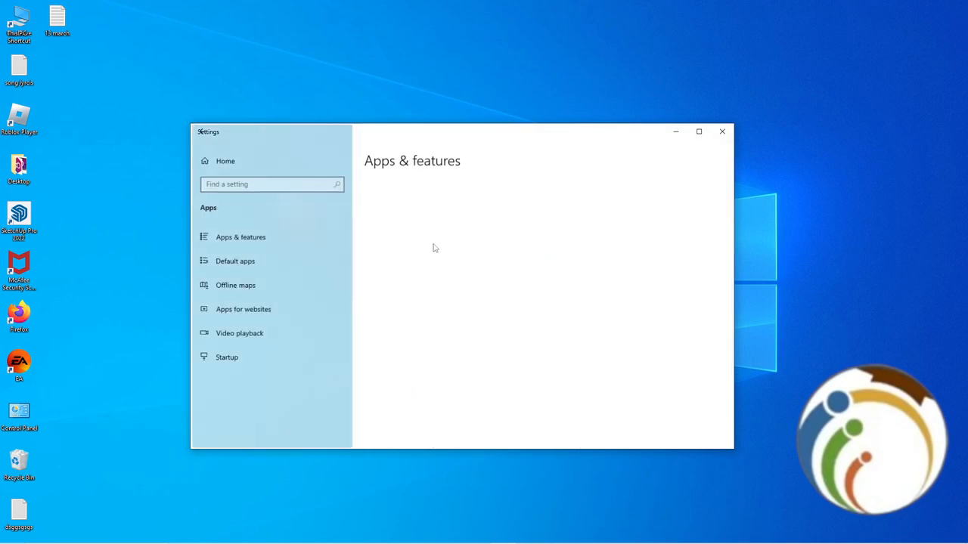
- Filter the installed apps list by 'onedrive' to show Microsoft OneDrive
click(240, 236)
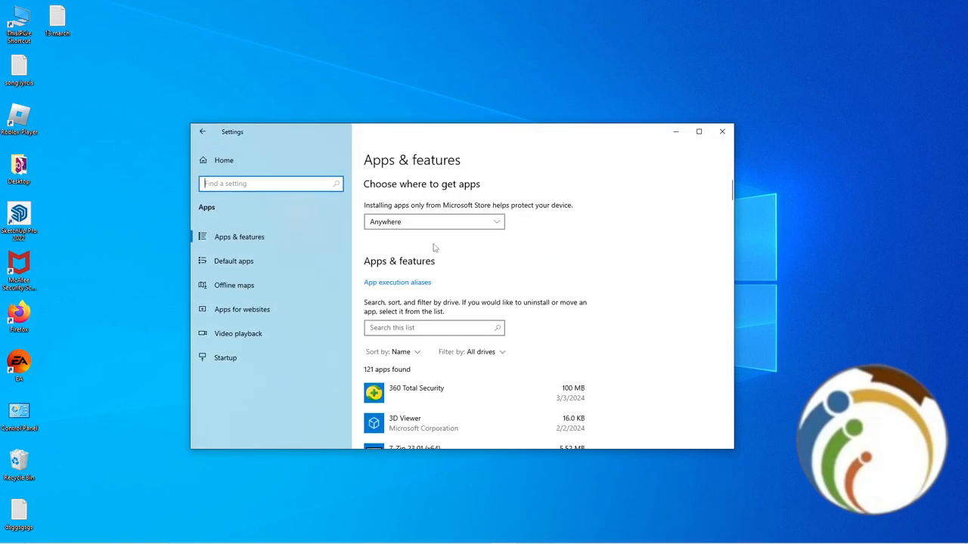
click(432, 327)
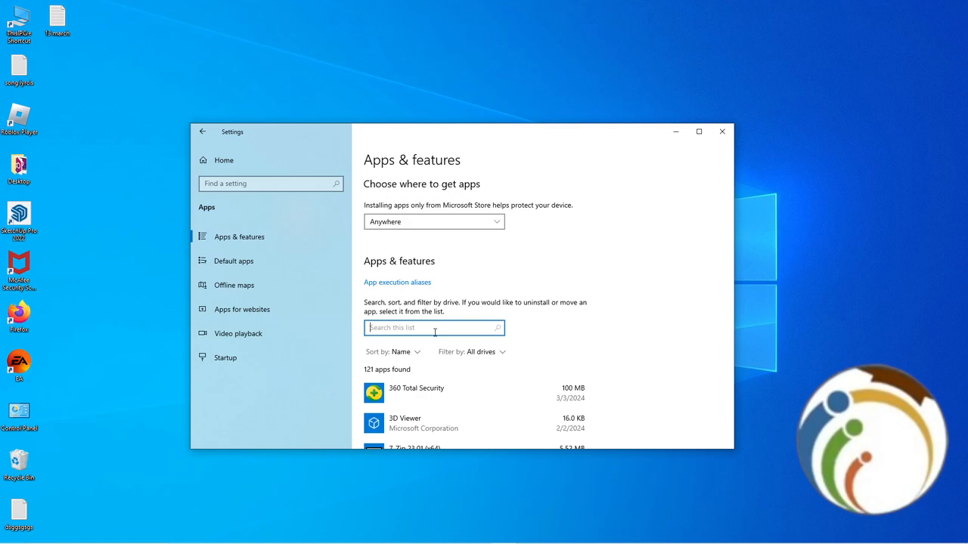
text(onedrive)
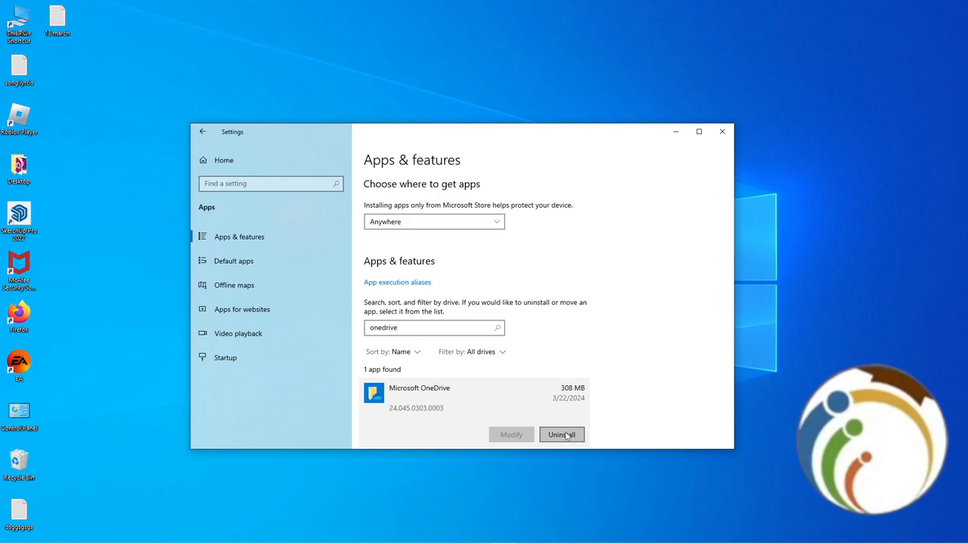
mouse_move(729, 150)
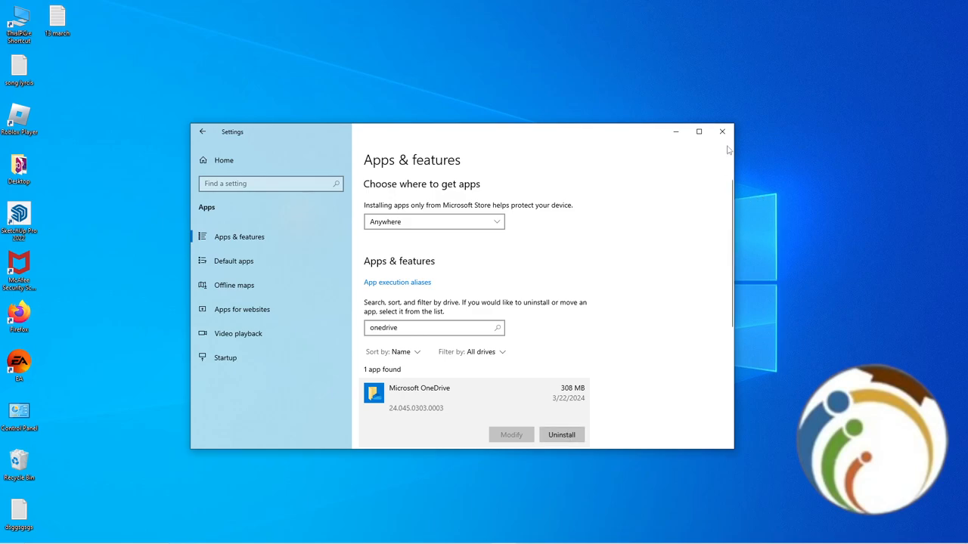